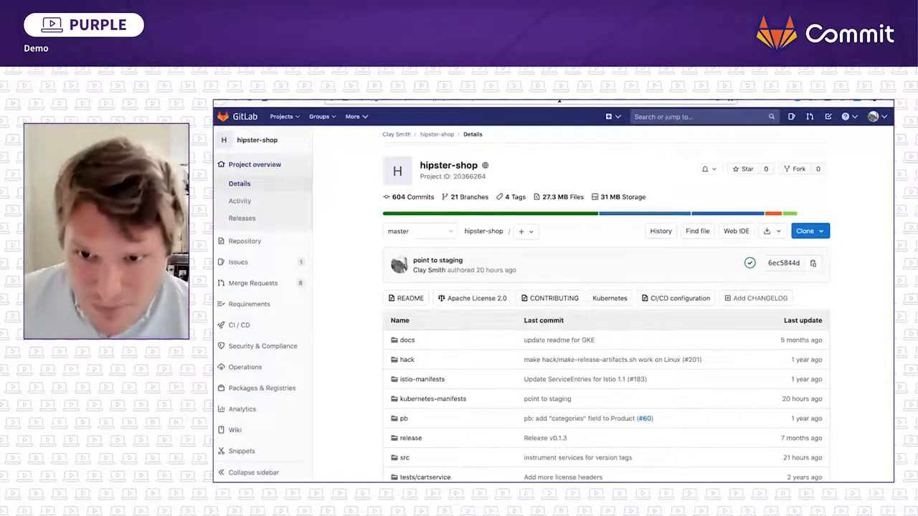
Step: Open skaffold.yaml from the hipster-shop repository's file list
scroll("down", 3)
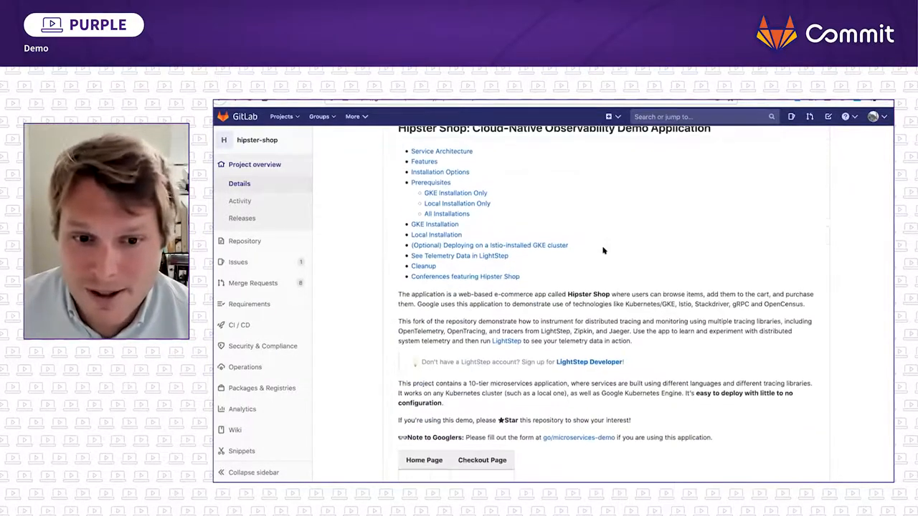
scroll("down", 3)
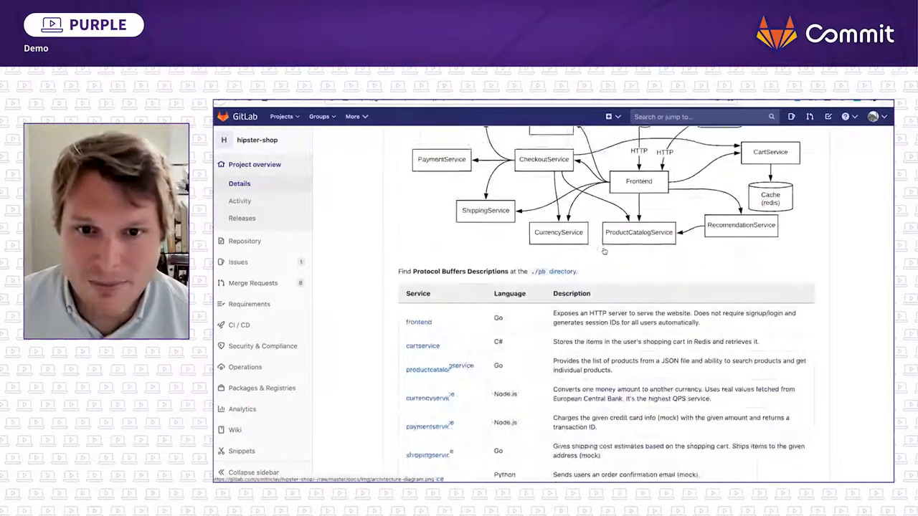
scroll("up", 3)
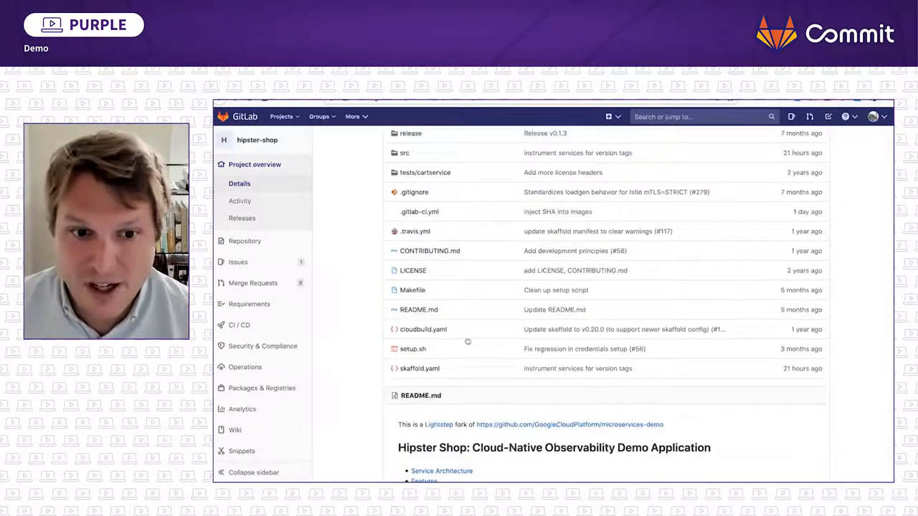
left_click(417, 368)
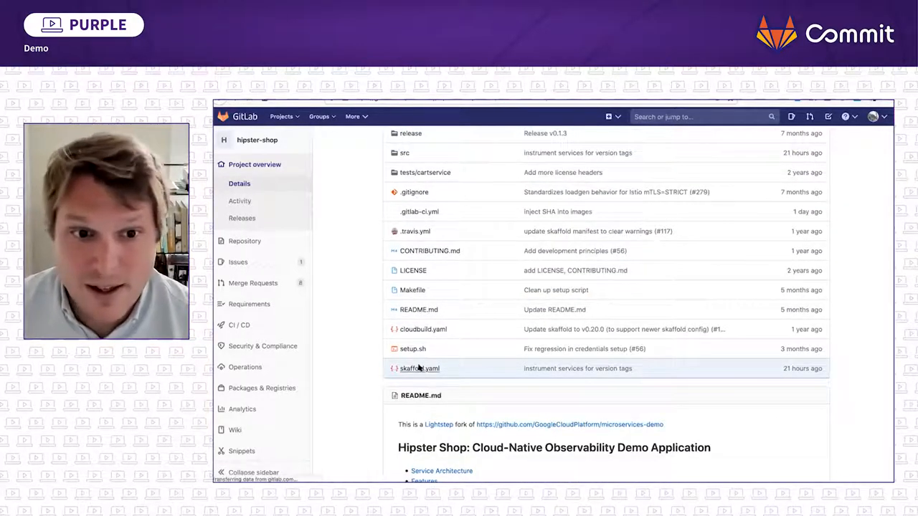
left_click(418, 369)
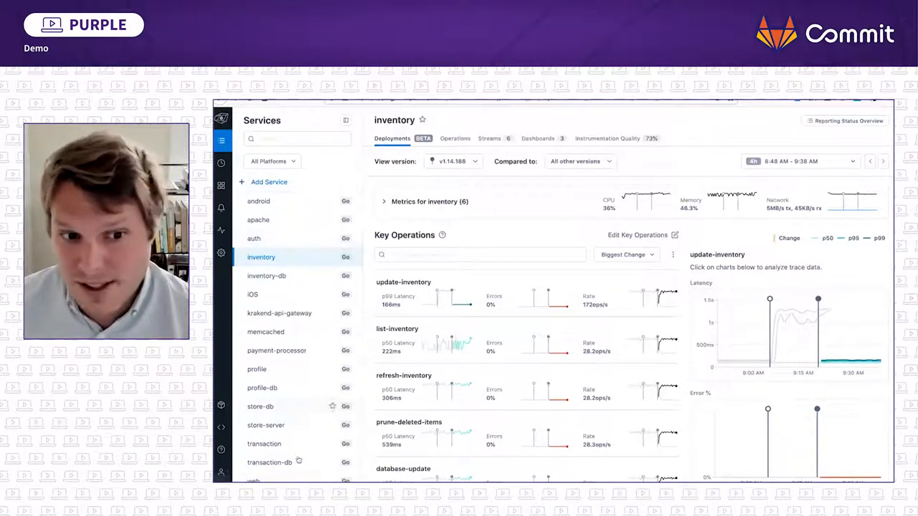
mouse_move(306, 444)
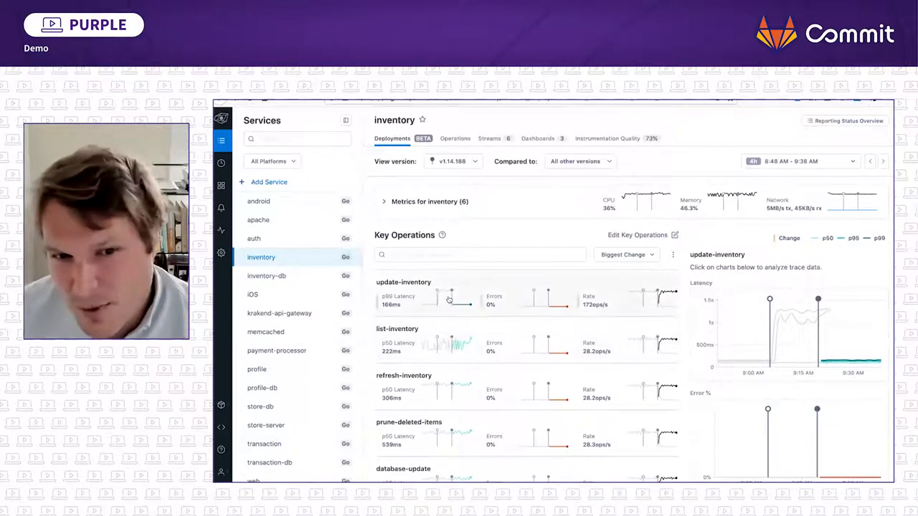
mouse_move(434, 291)
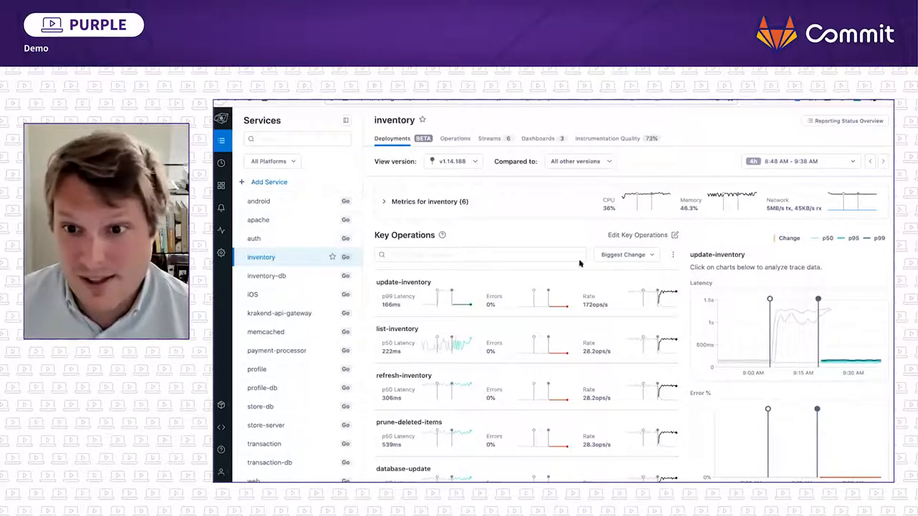
mouse_move(722, 259)
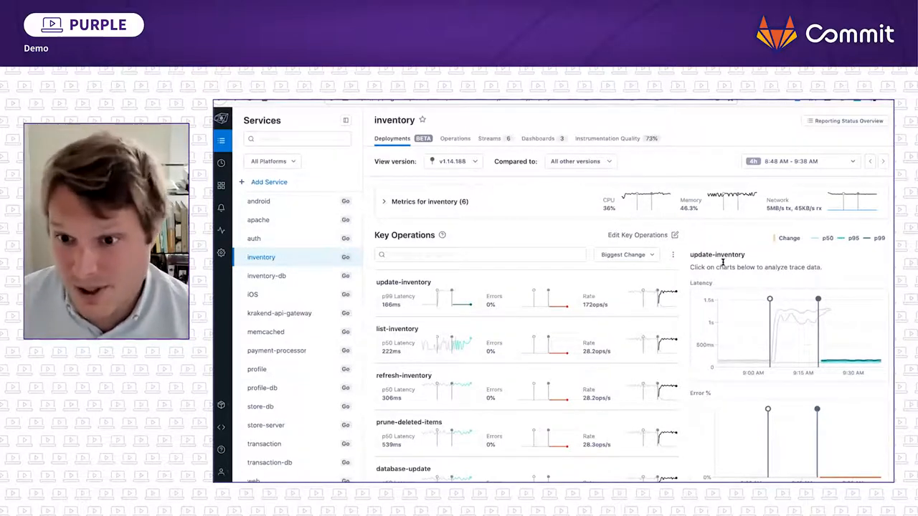
mouse_move(768, 298)
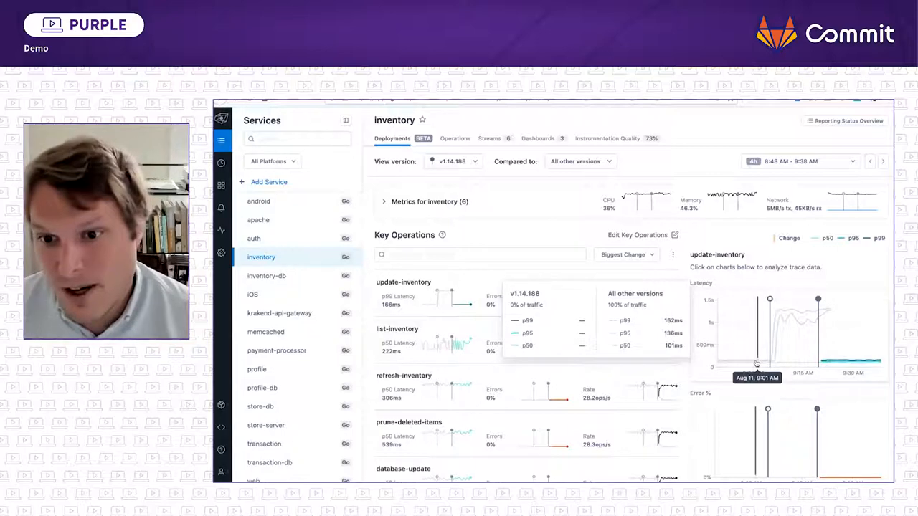
mouse_move(794, 330)
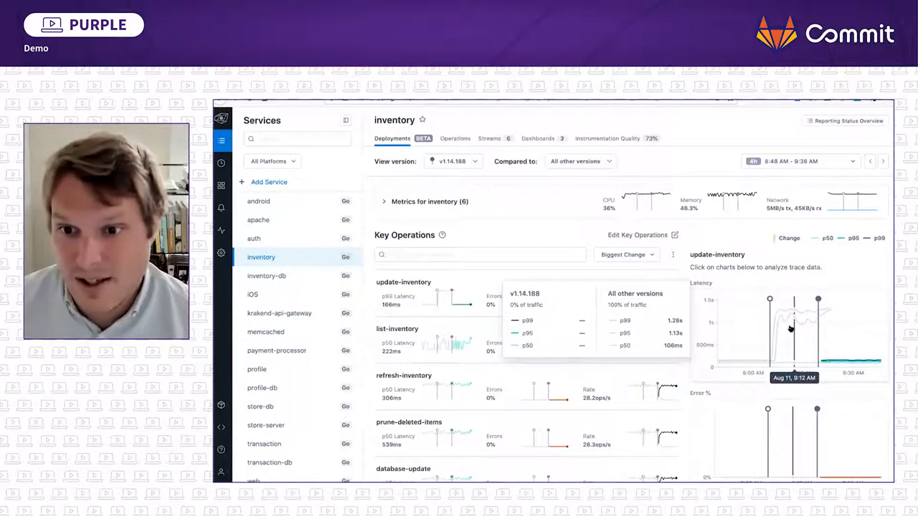
Step: Analyze the update-inventory latency spike against one hour earlier, viewing histogram and tag comparison
left_click(792, 330)
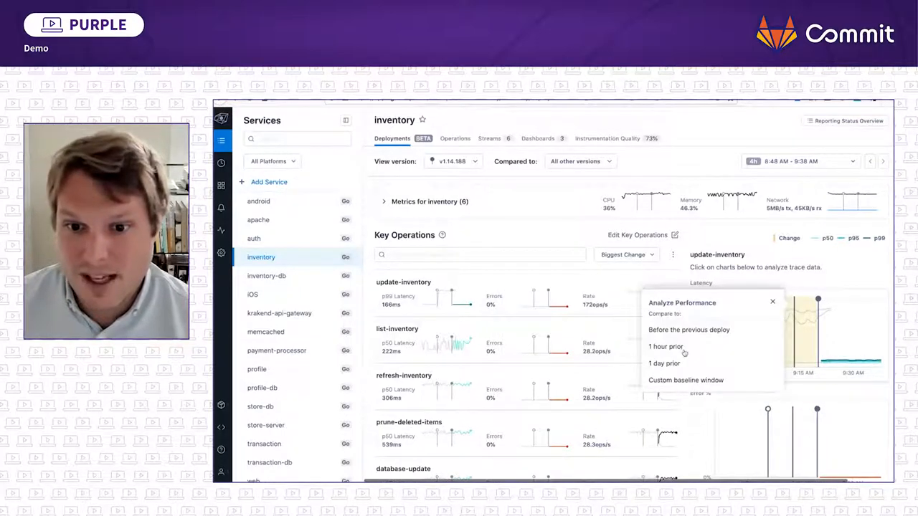
left_click(665, 347)
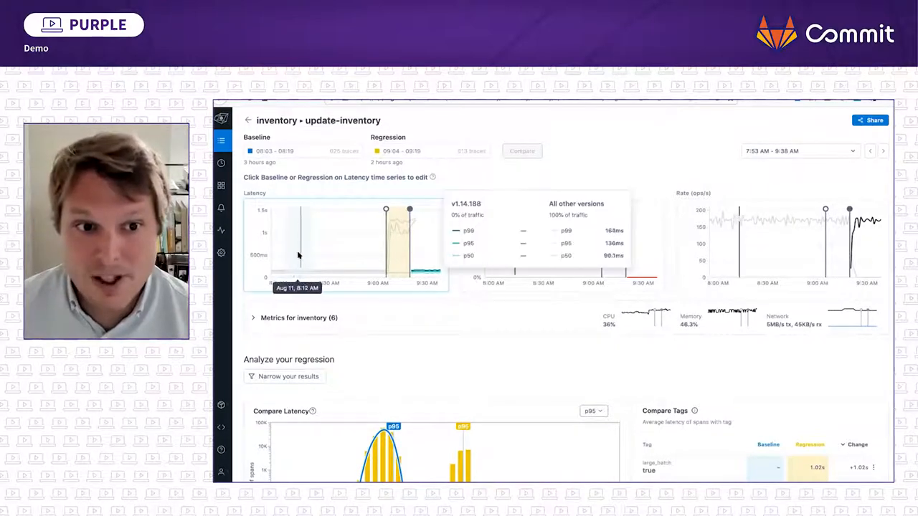
mouse_move(389, 235)
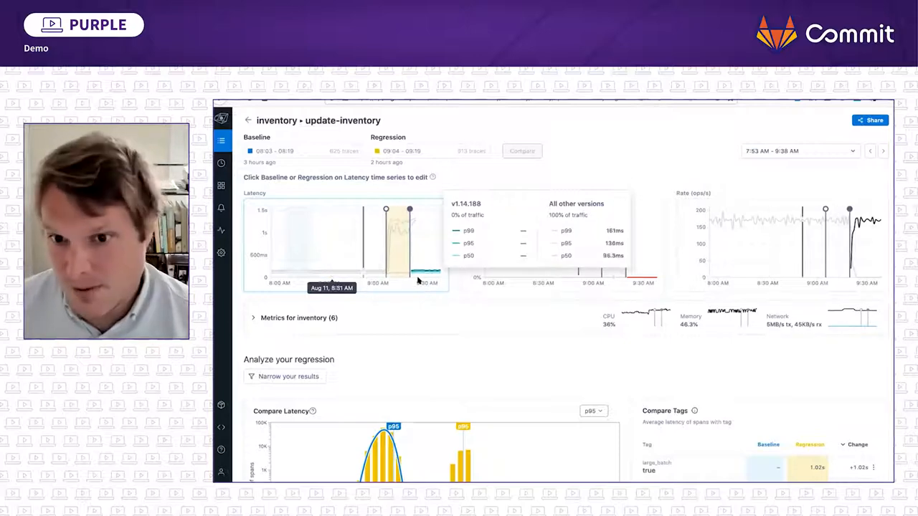
scroll("down", 3)
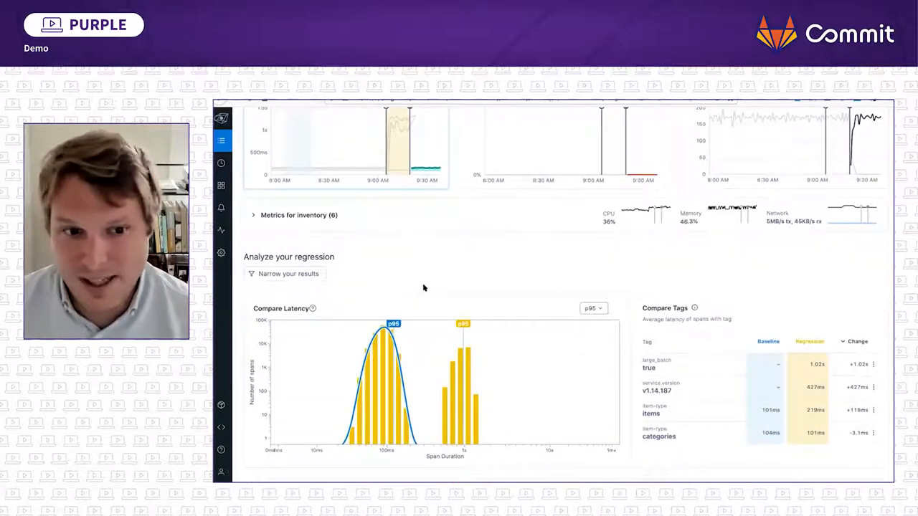
scroll("down", 3)
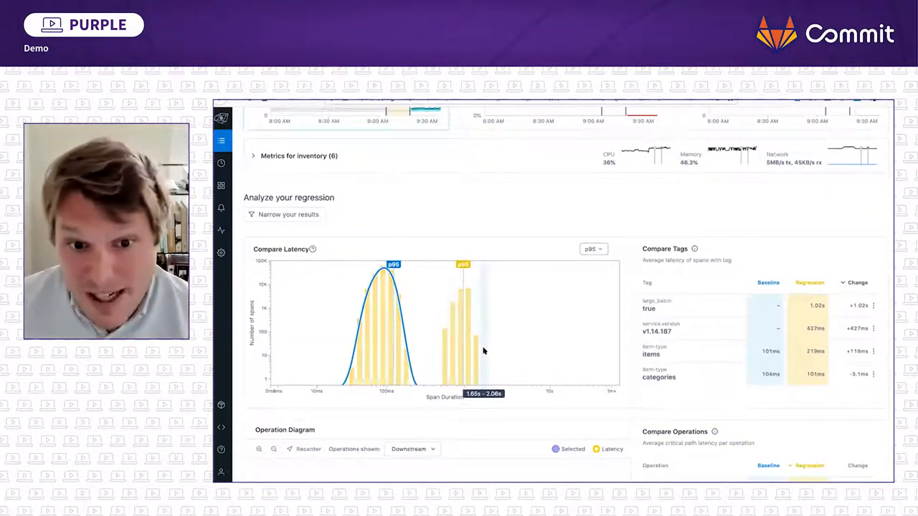
mouse_move(529, 368)
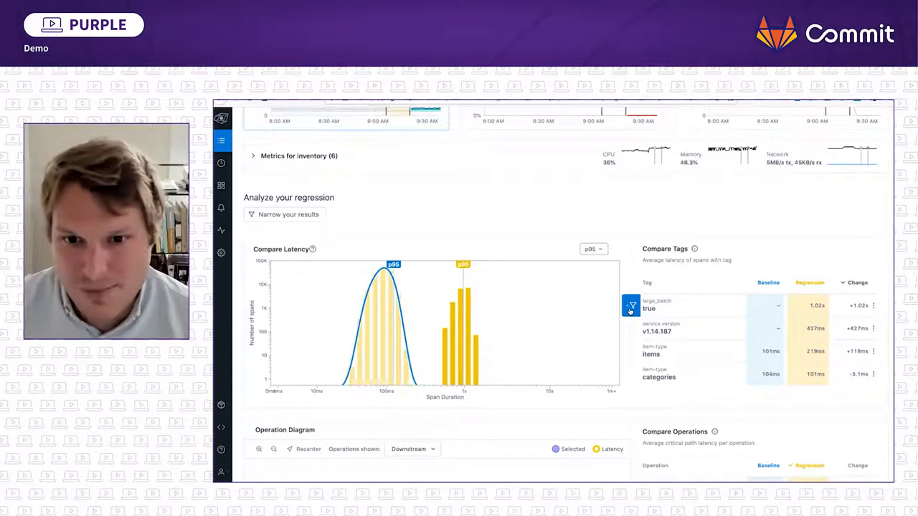
Step: Filter the regression analysis to large_batch: true and scroll to the Operation Diagram
left_click(629, 305)
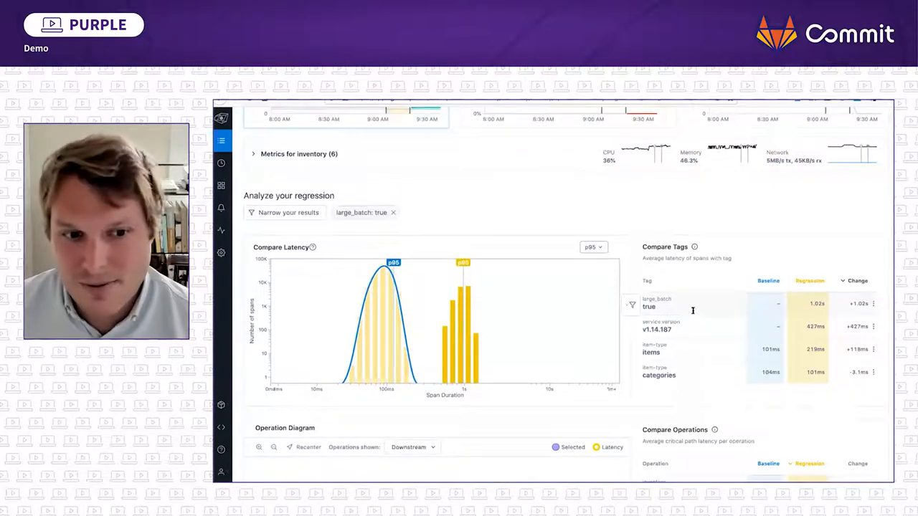
scroll("down", 3)
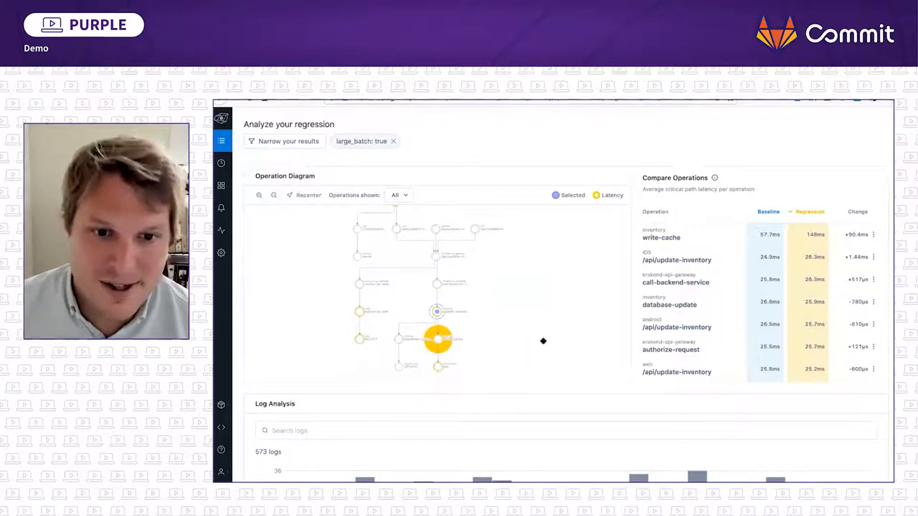
mouse_move(435, 311)
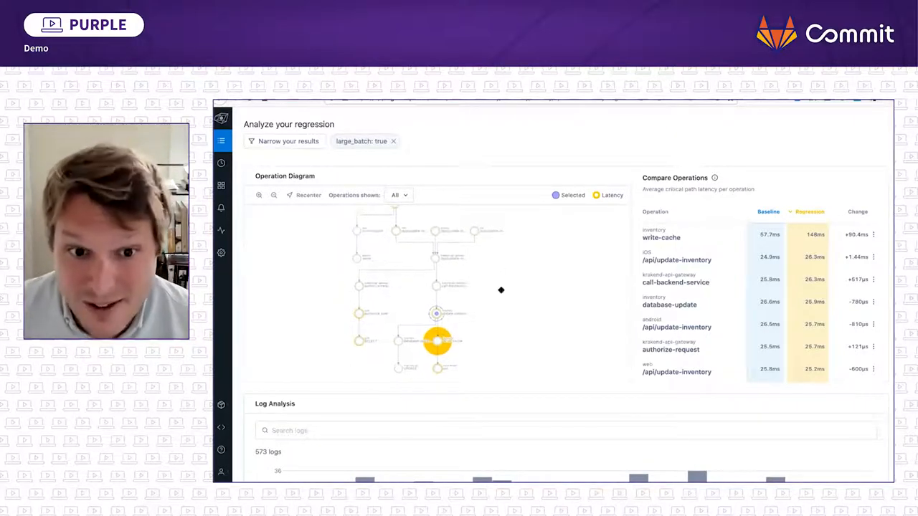
mouse_move(387, 281)
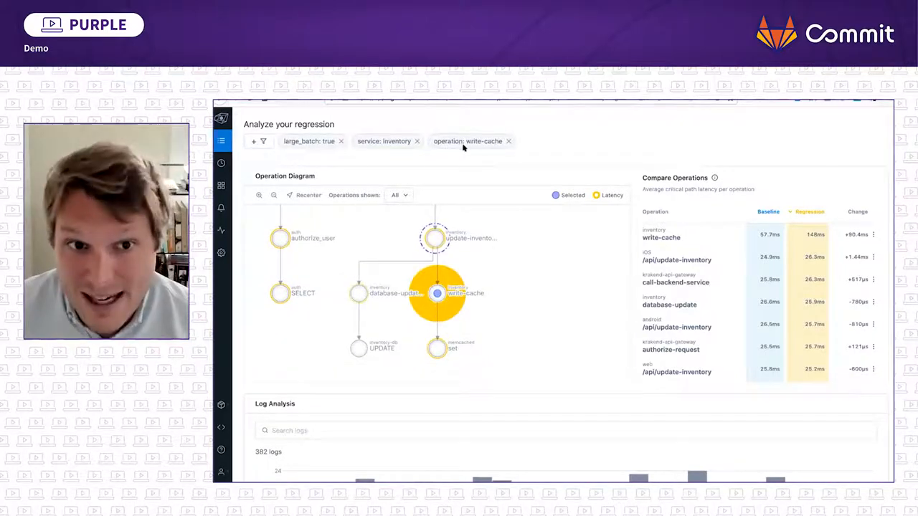
Step: Scroll down to Log Analysis listing the write-cache regression-only cache-write events
scroll("down", 3)
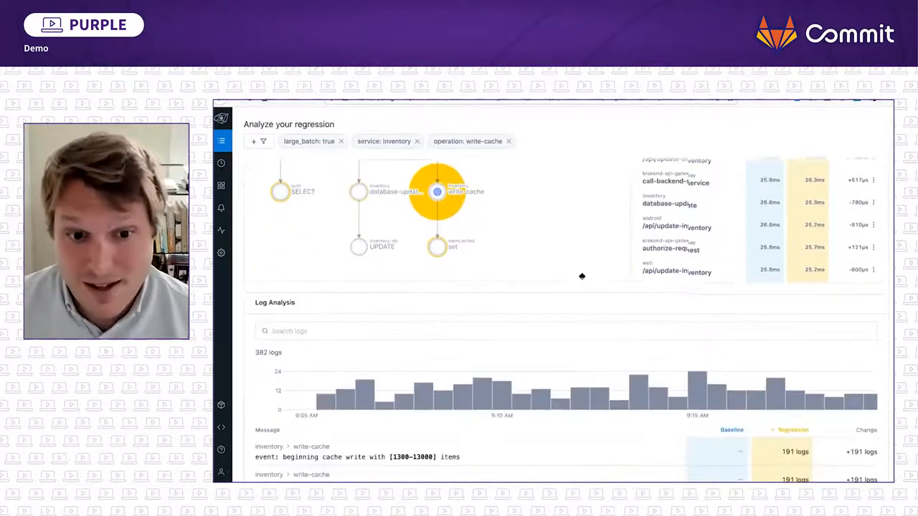
scroll("down", 3)
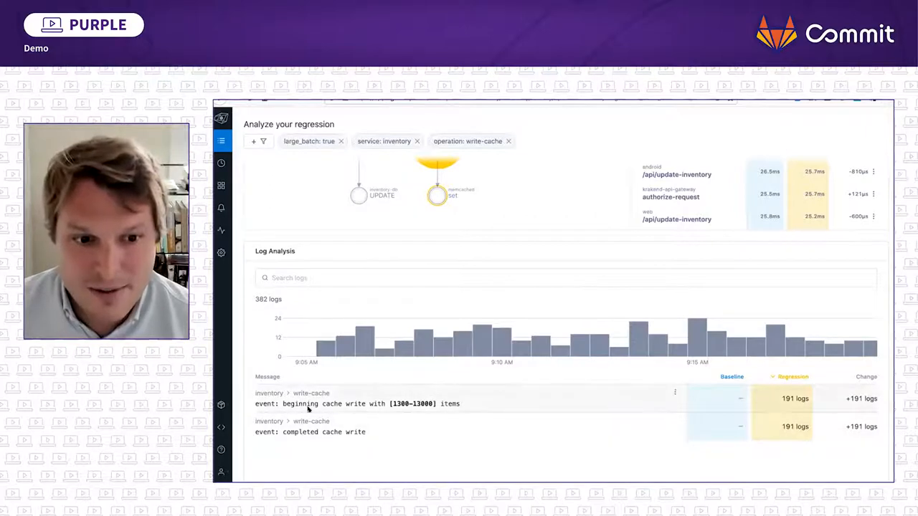
mouse_move(347, 404)
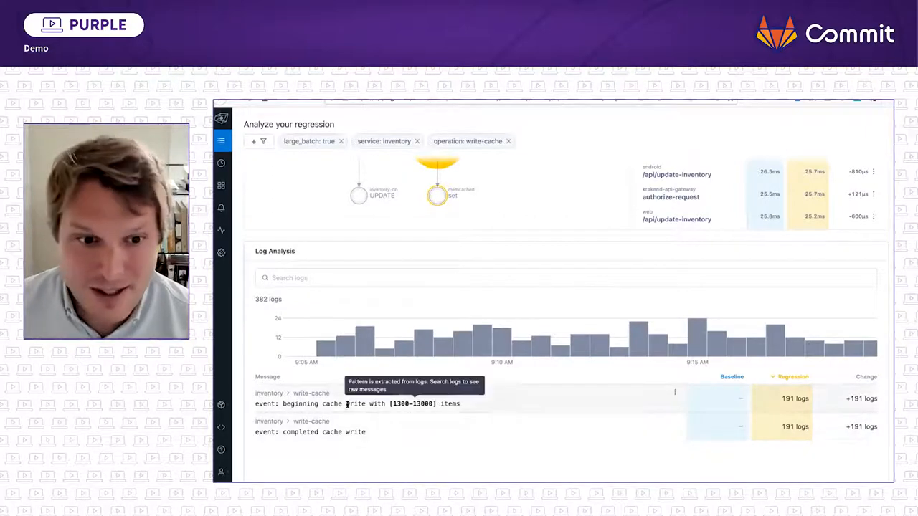
mouse_move(377, 410)
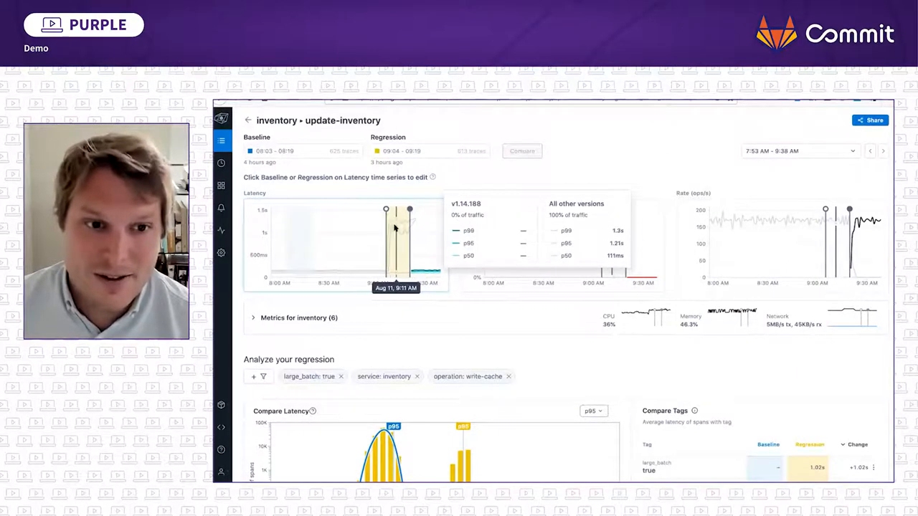
Step: Show slide 9, the closing 'Thank you. Q&A to follow' slide
scroll("down", 3)
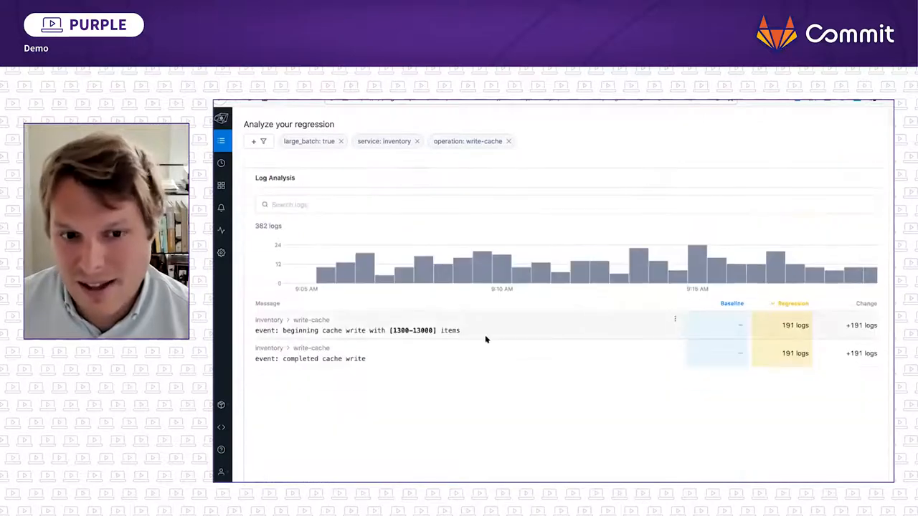
mouse_move(496, 340)
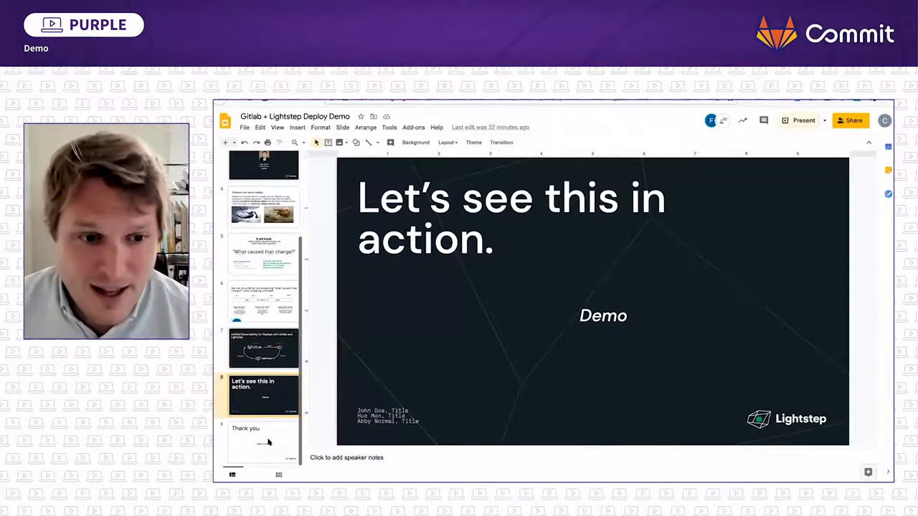
left_click(263, 448)
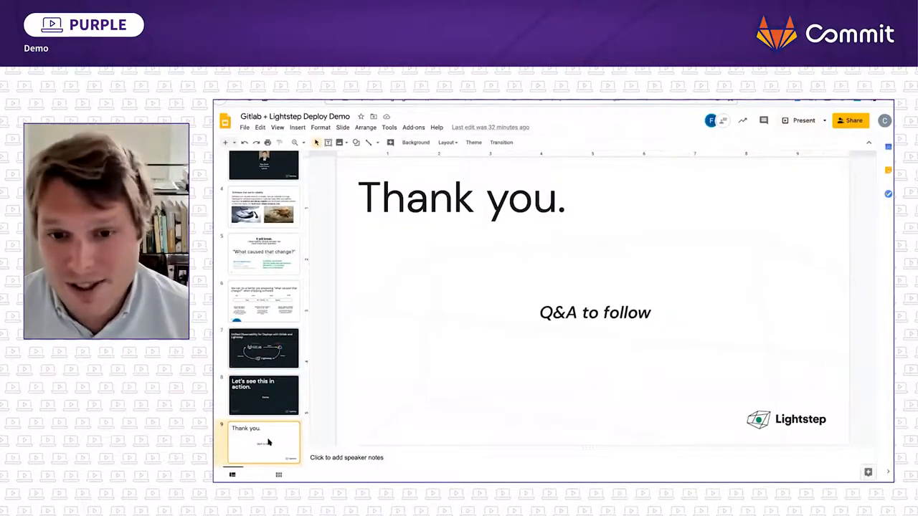